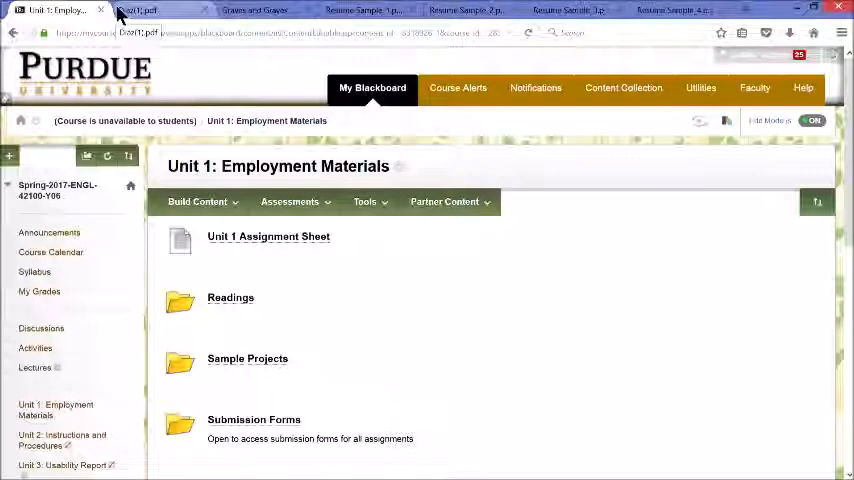
- Switch to the Dixon.pdf article tab showing the F-zone keywords section
click(140, 12)
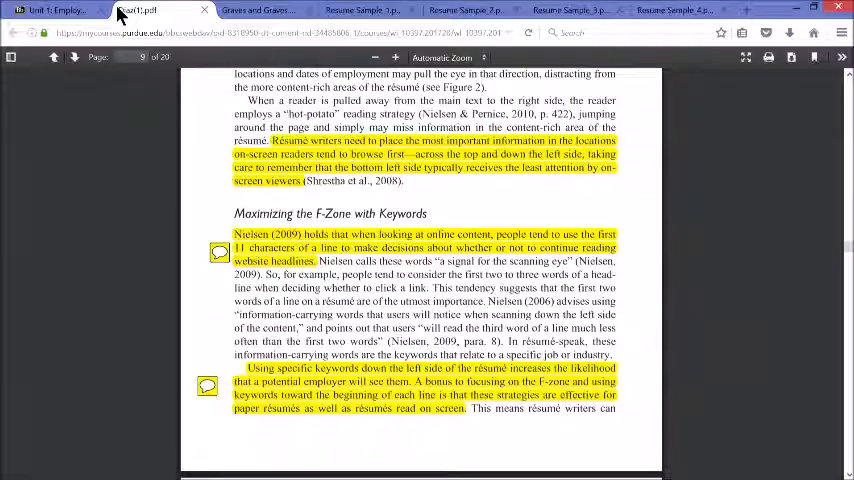
- Scroll the article past the F-pattern figure to Jennifer Jacobson's sample résumé on page 437
scroll(down, 3)
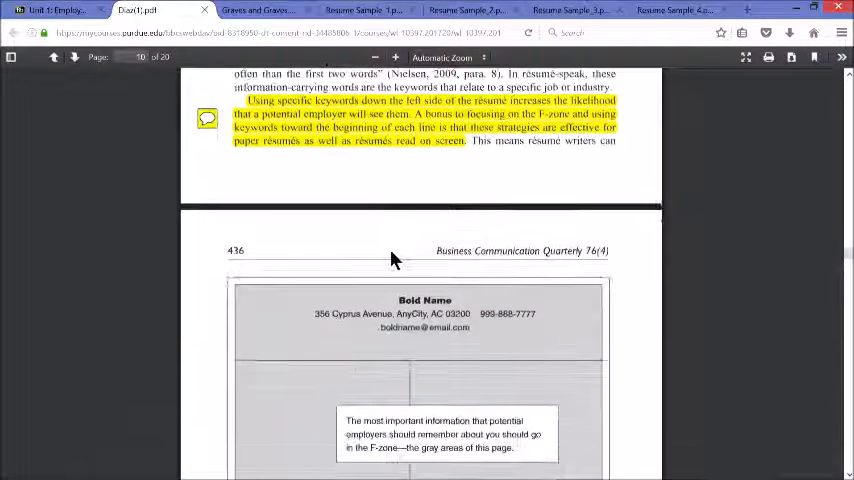
scroll(down, 3)
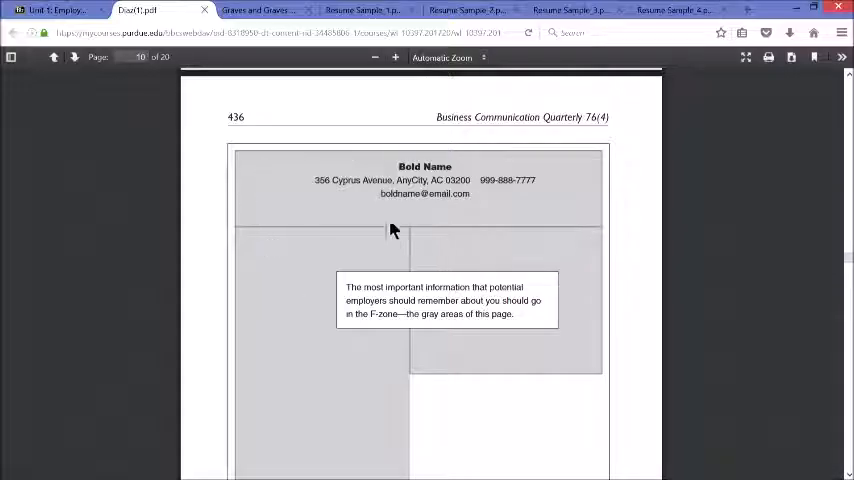
scroll(down, 3)
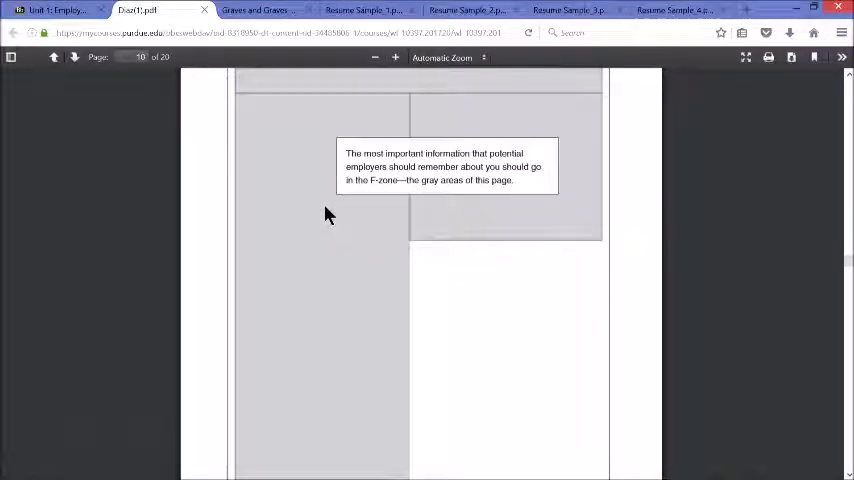
scroll(down, 3)
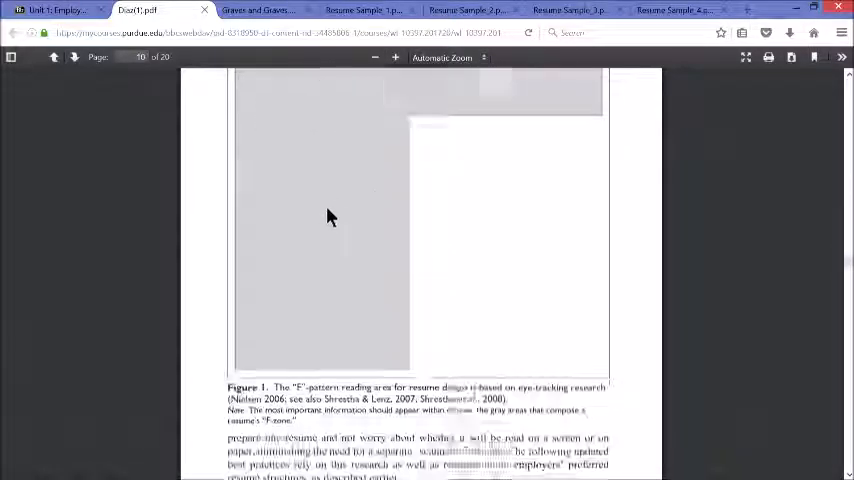
scroll(down, 3)
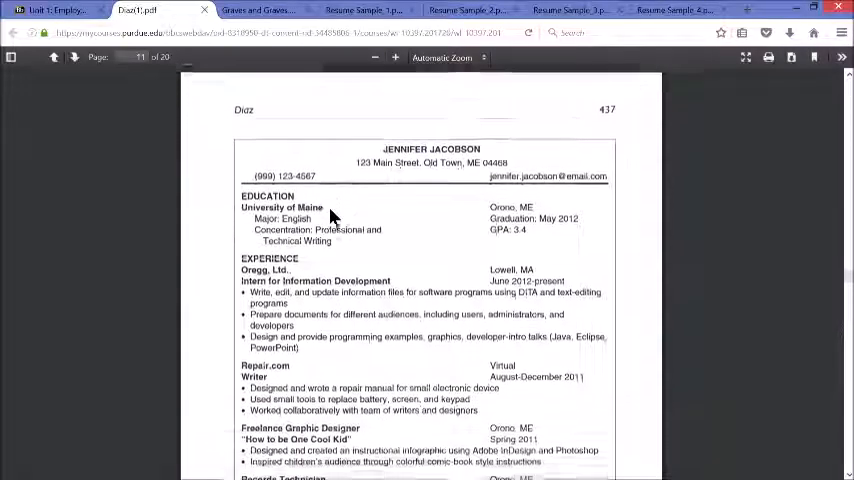
scroll(down, 3)
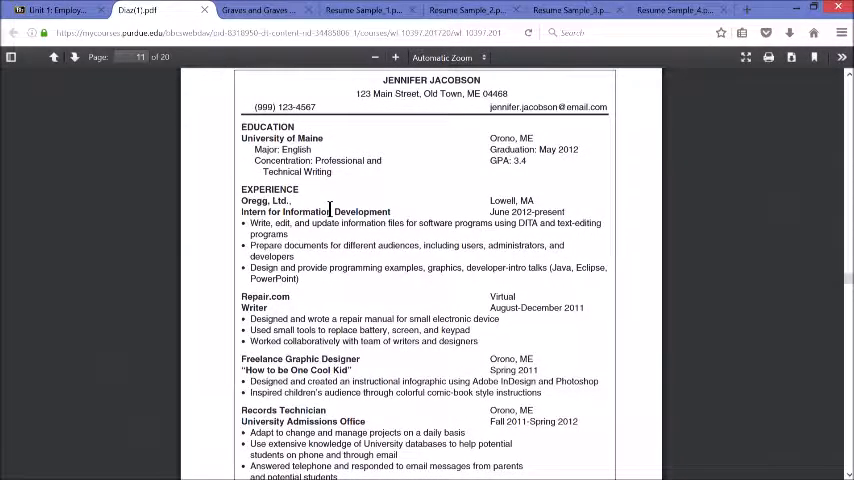
scroll(down, 3)
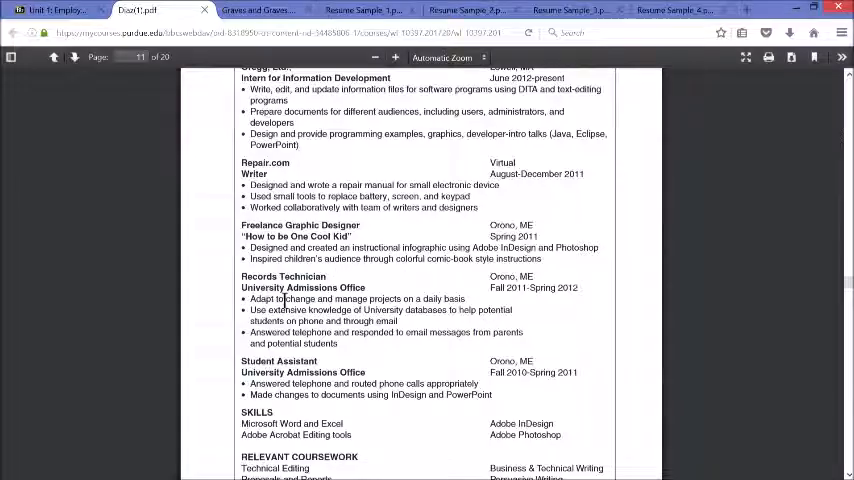
mouse_move(342, 320)
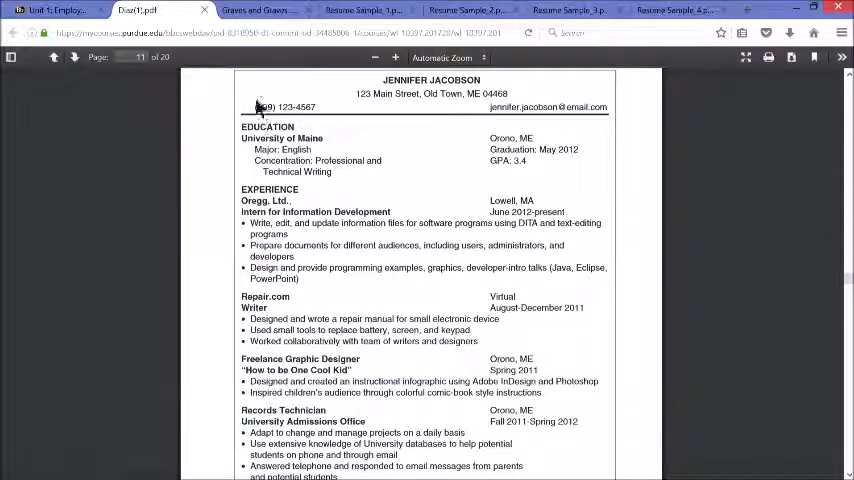
mouse_move(256, 164)
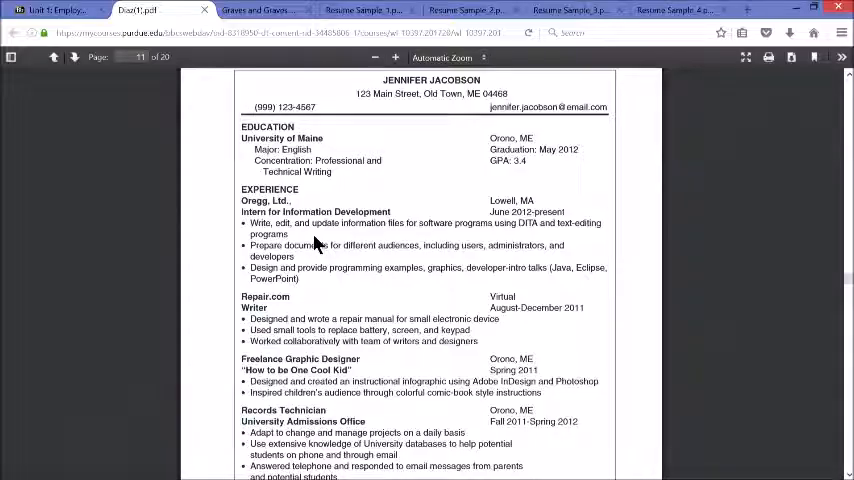
mouse_move(280, 204)
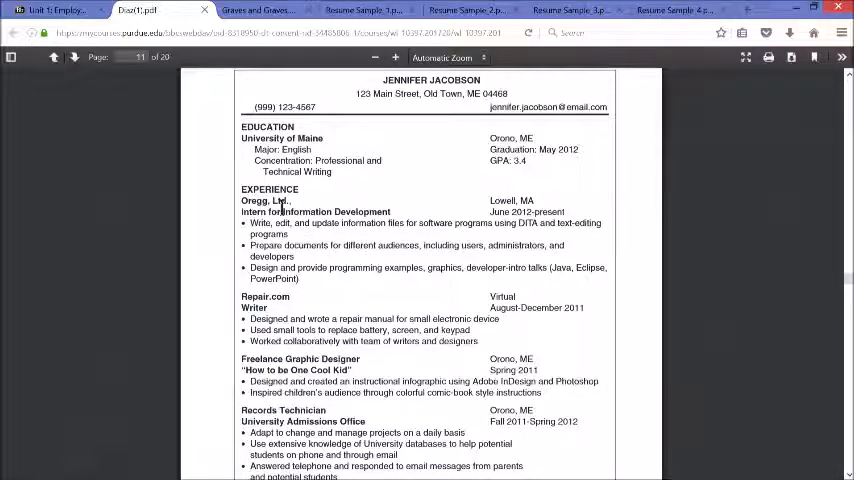
mouse_move(262, 228)
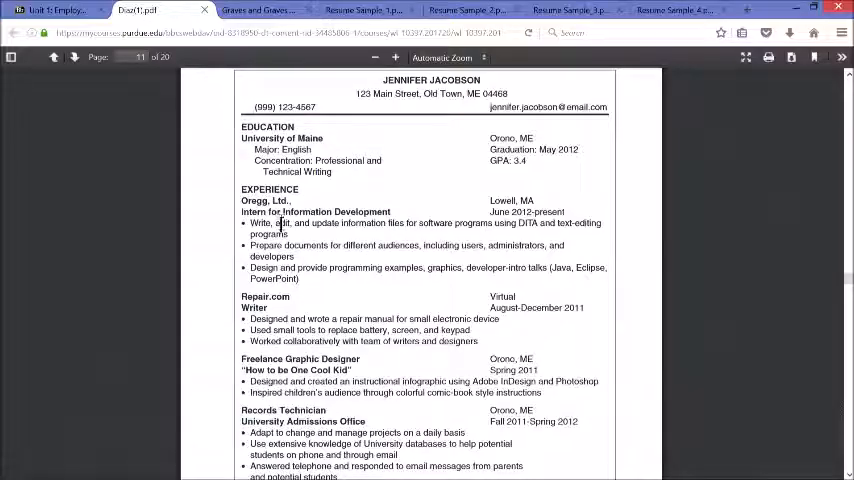
mouse_move(308, 222)
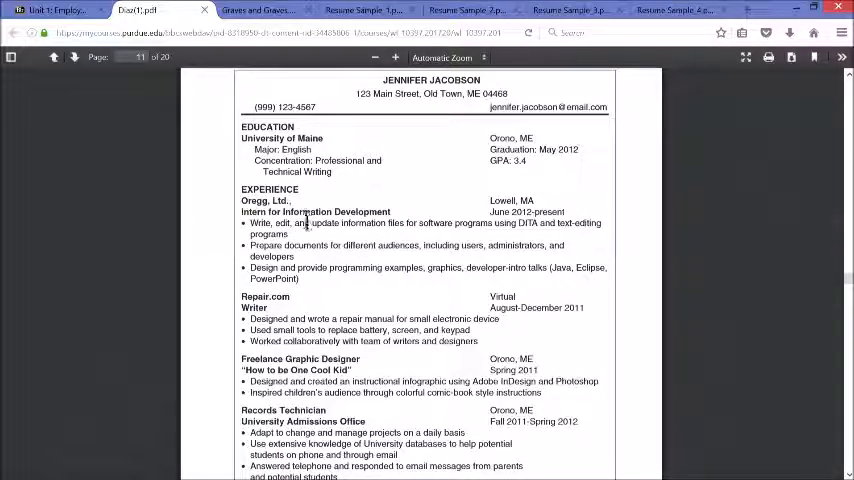
drag(240, 224, 312, 224)
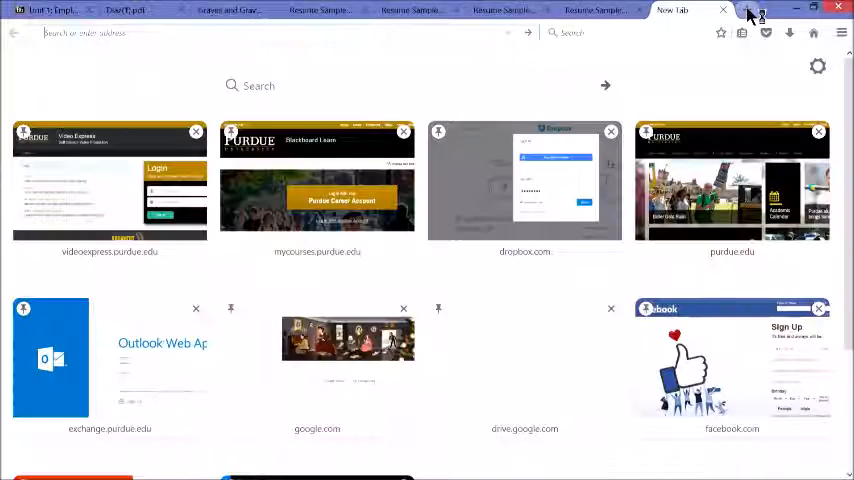
- Search Google for Purdue OWL and reach its action verbs page
text(google.com/?gws_rd=ssl)
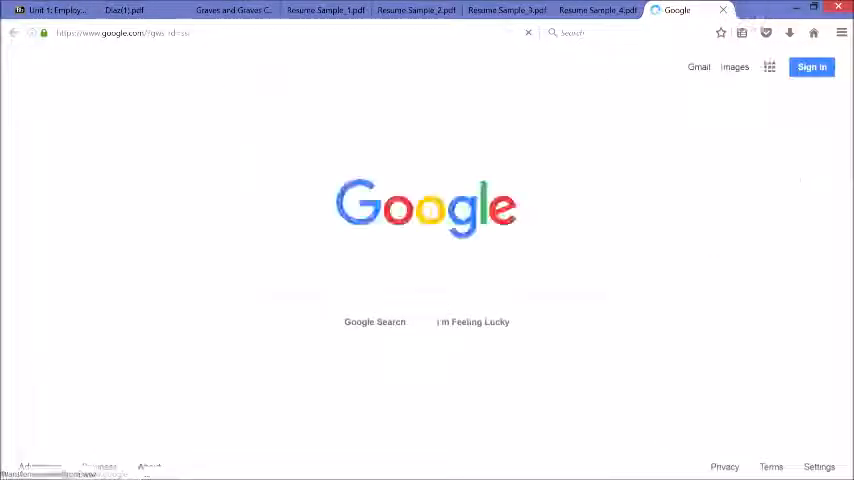
text(purdue owl)
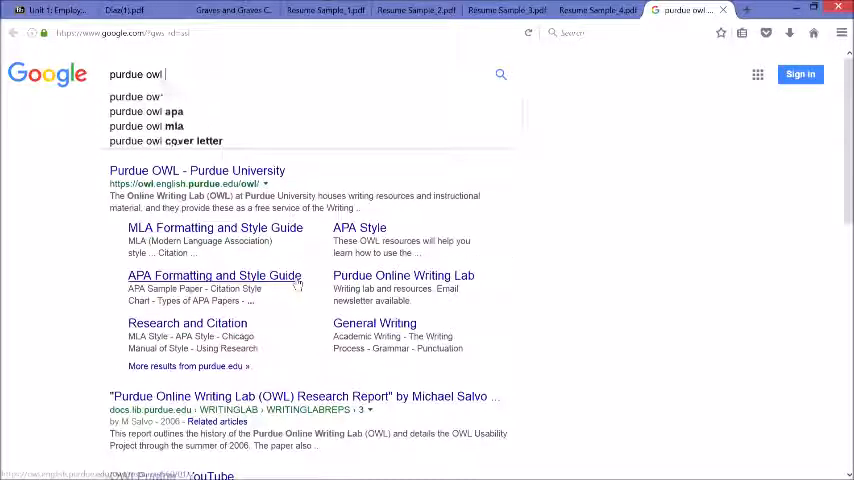
text(actio)
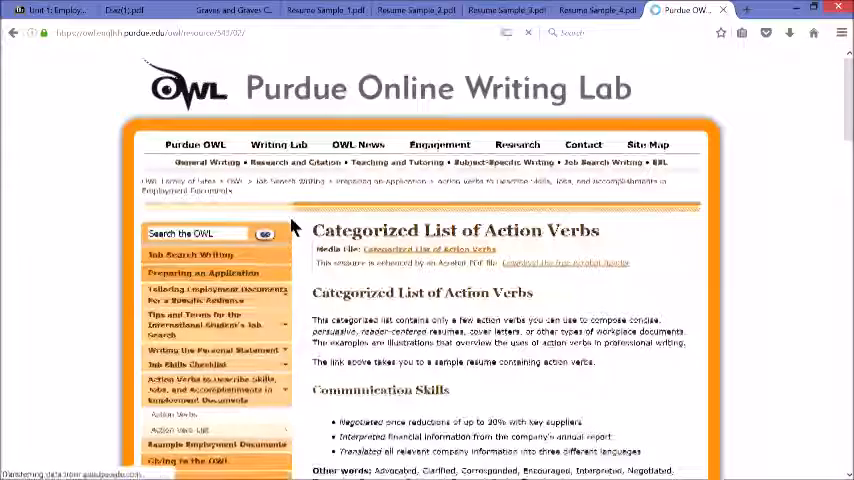
- Scroll the action verbs list from Communication and Creative Skills down to Efficiency and Research Skills
scroll(down, 3)
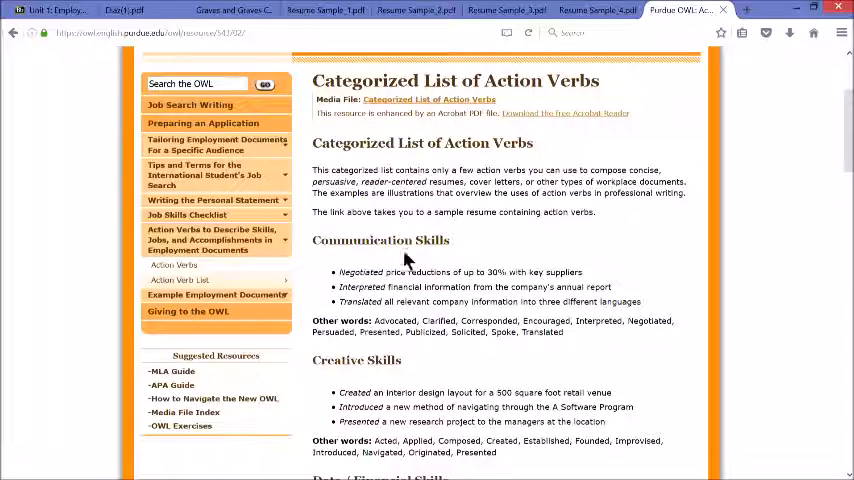
drag(340, 272, 640, 300)
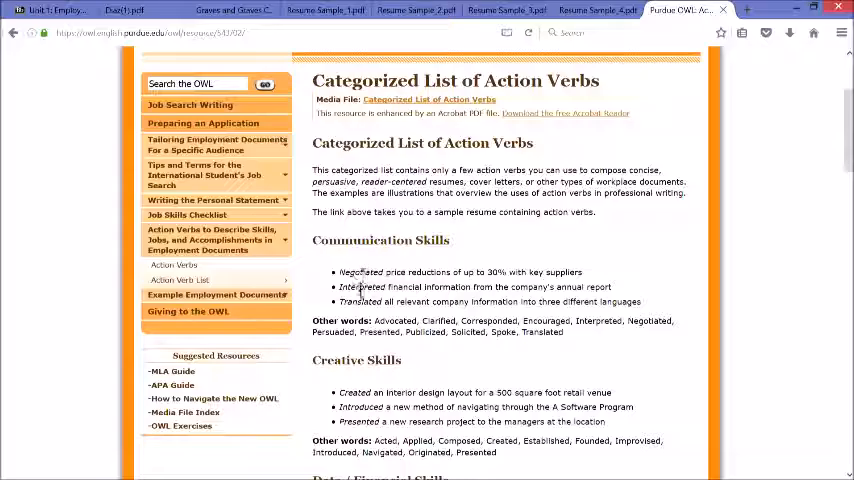
mouse_move(336, 322)
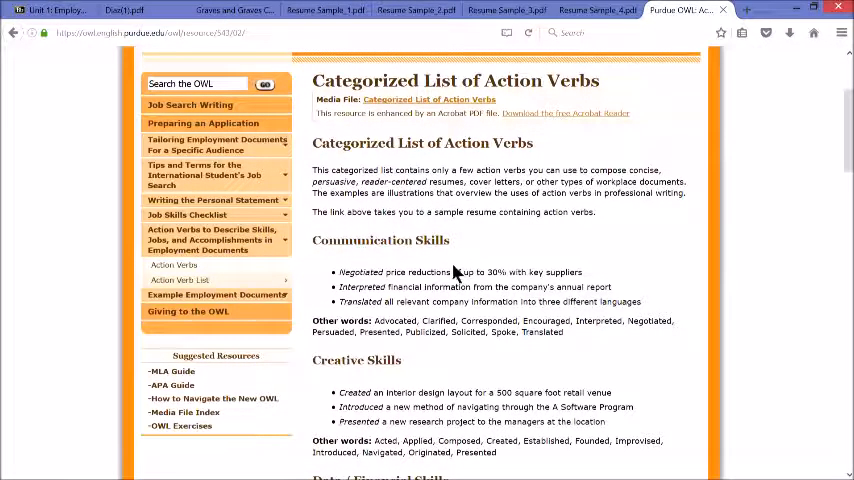
scroll(down, 3)
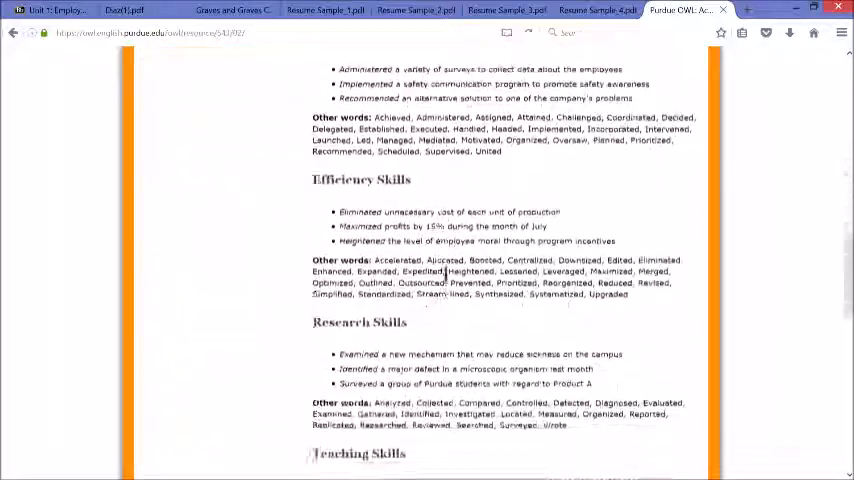
- Scroll to the bottom showing Teaching Skills, Technical Skills and Sources/References
scroll(down, 3)
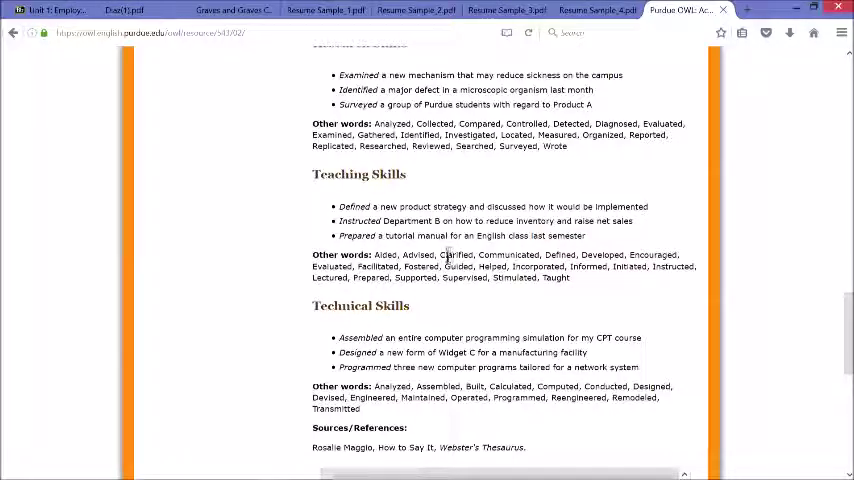
mouse_move(448, 256)
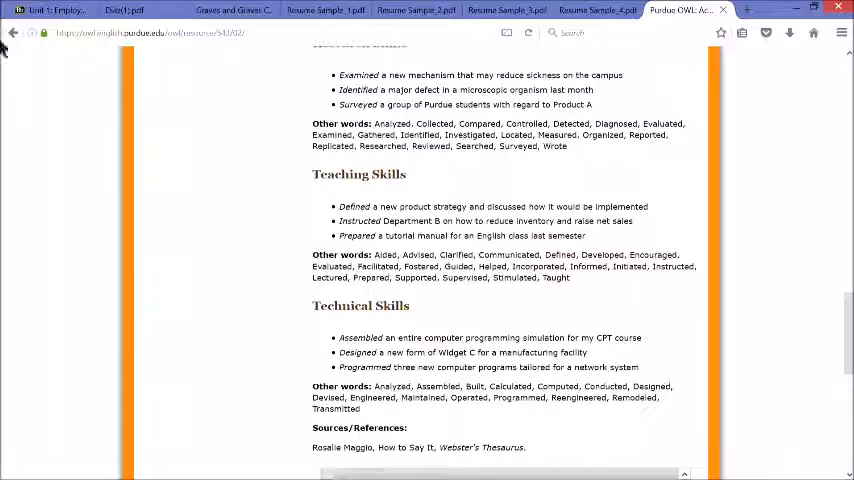
click(234, 12)
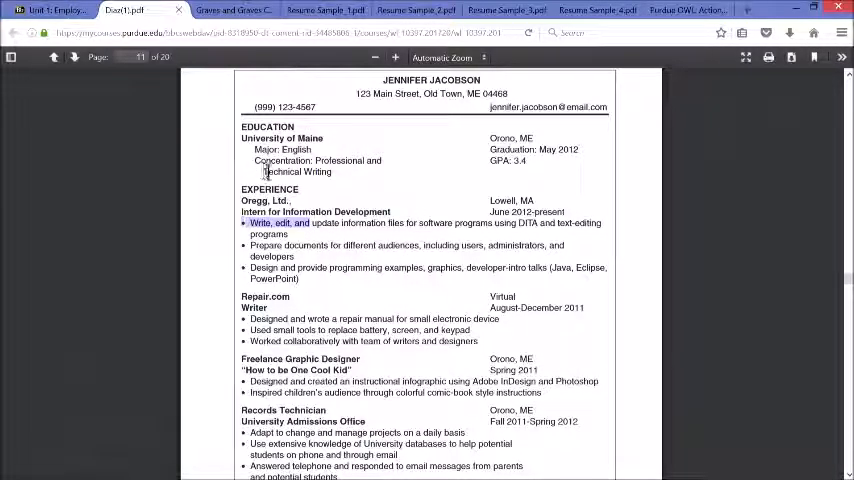
mouse_move(270, 150)
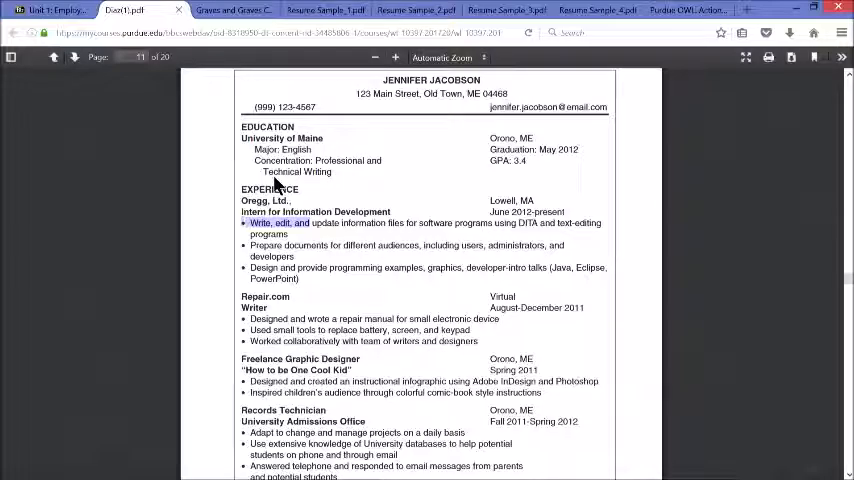
mouse_move(350, 160)
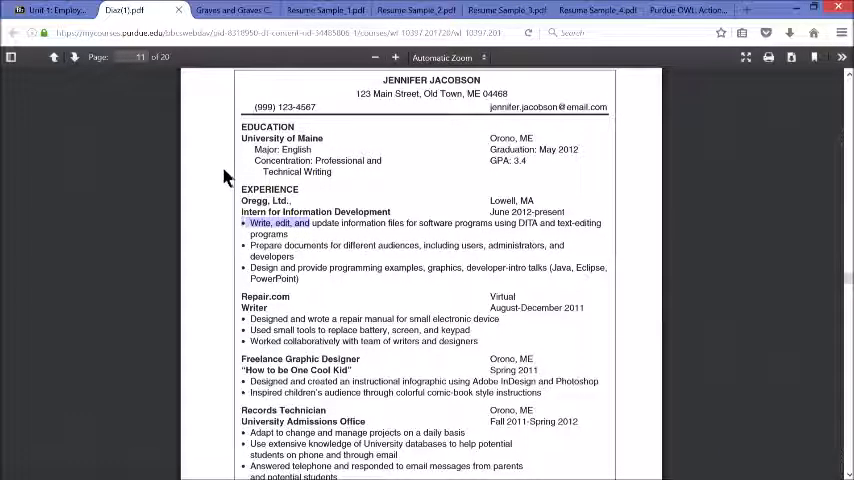
mouse_move(392, 216)
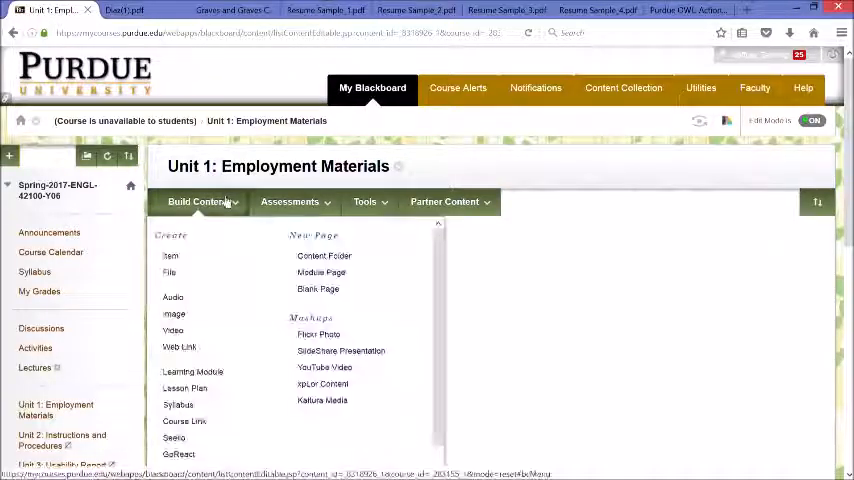
- Open the Tips for Making a Better Resume PowerPoint from Unit 1
click(196, 200)
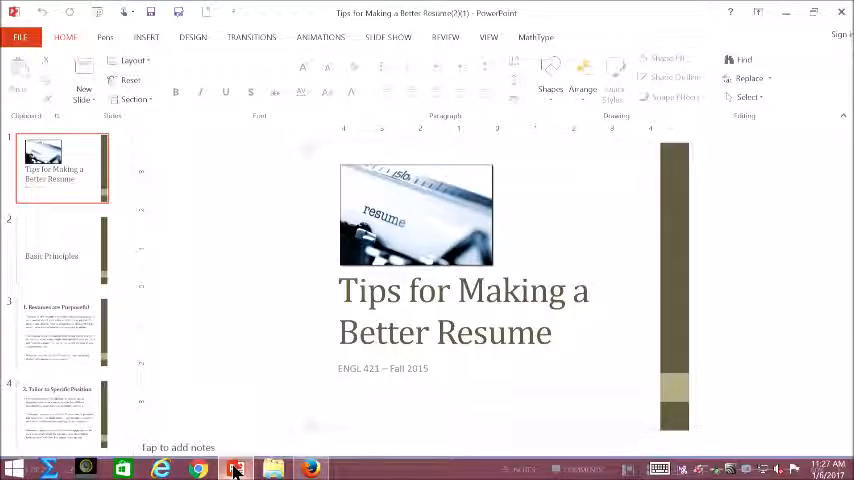
- Show slide 2, Basic Principles, and move down the thumbnail pane
click(56, 256)
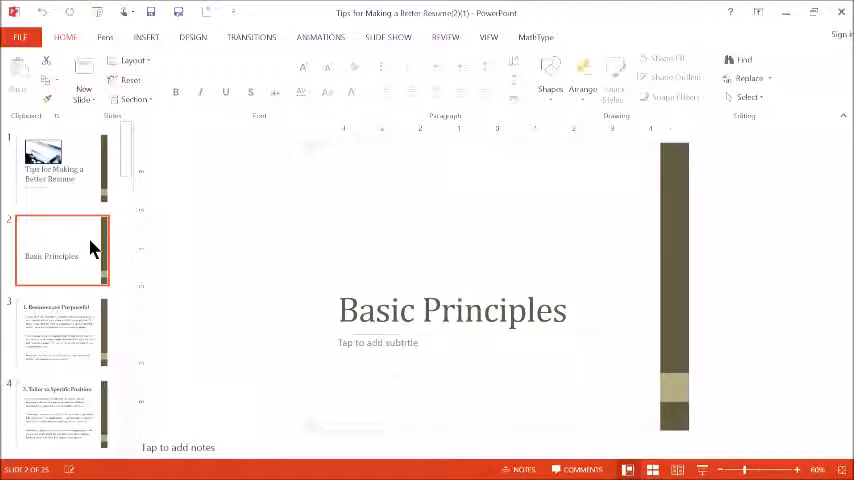
scroll(down, 3)
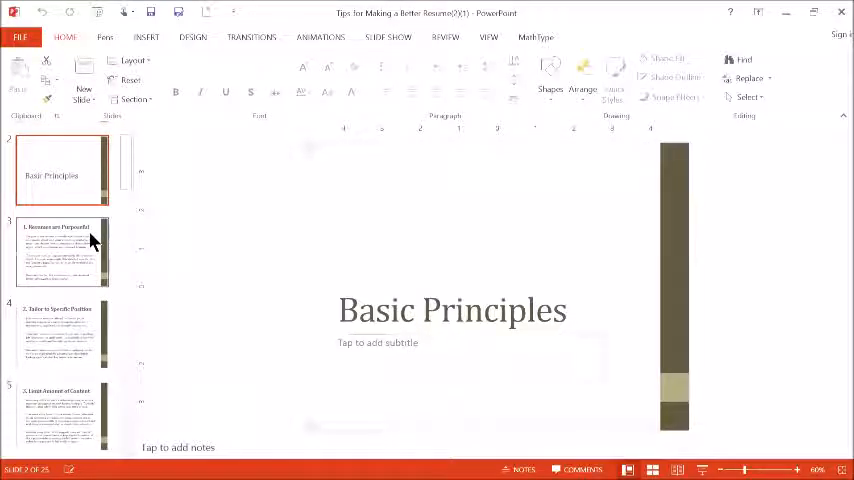
scroll(down, 3)
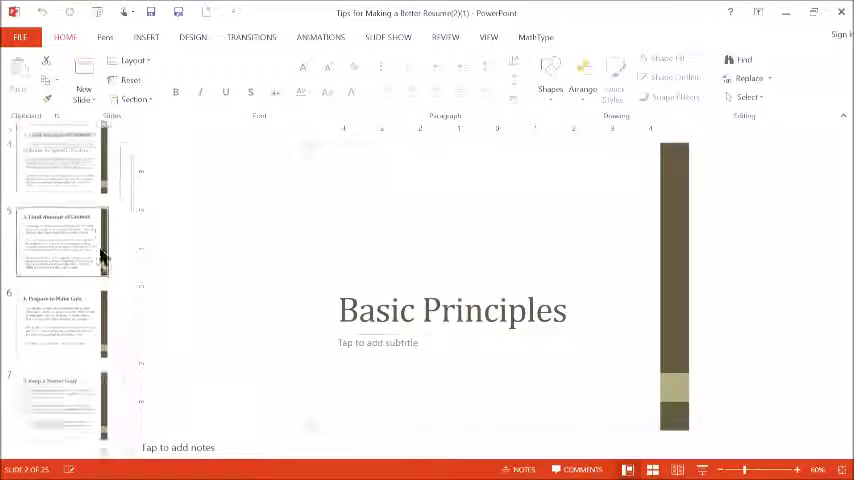
- Review the Style and Content and Design and Layout slides from the thumbnails
click(56, 300)
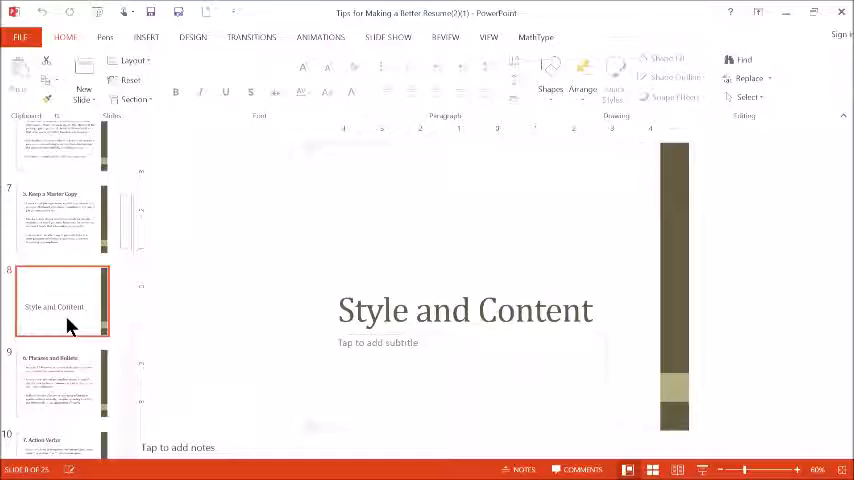
scroll(down, 3)
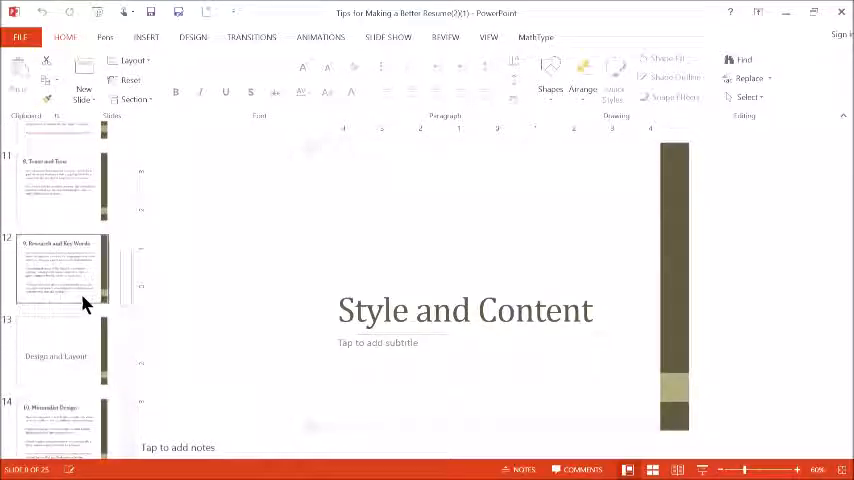
click(60, 350)
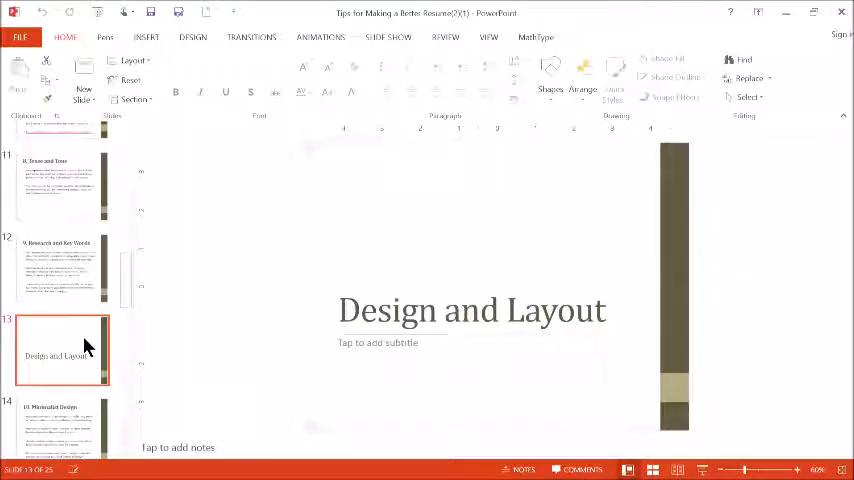
scroll(down, 3)
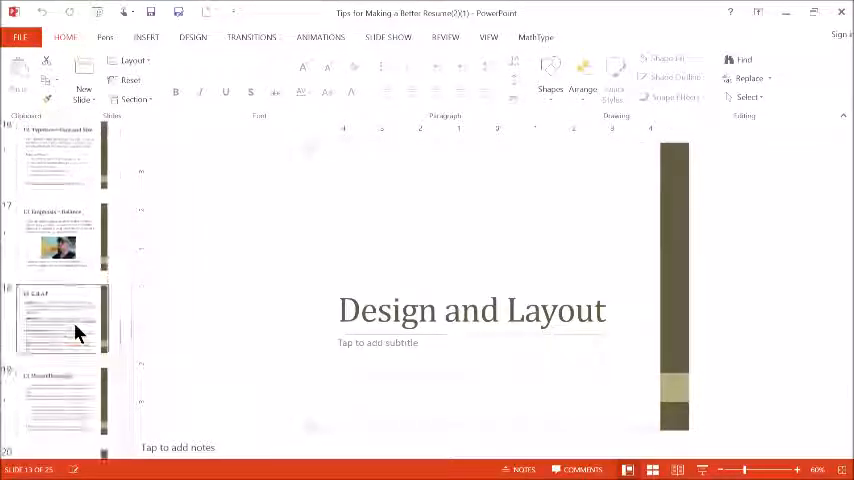
click(60, 284)
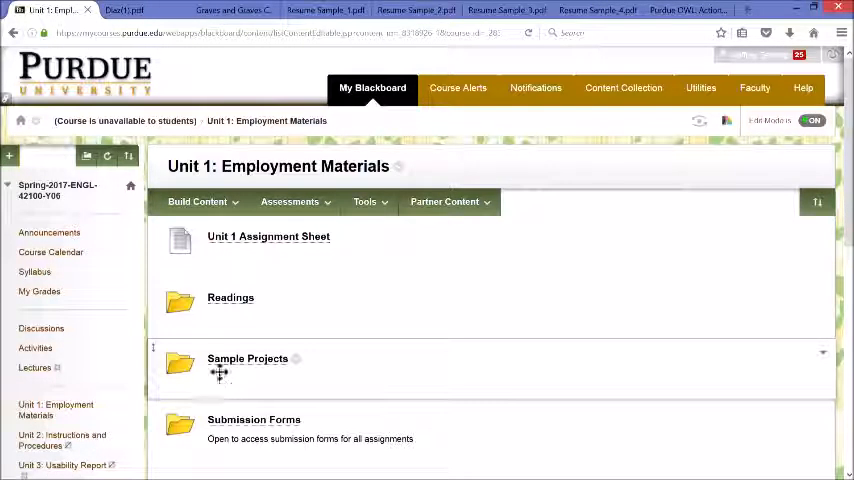
- Open the Sample Projects folder listing Resume Sample 1 through 4
scroll(down, 3)
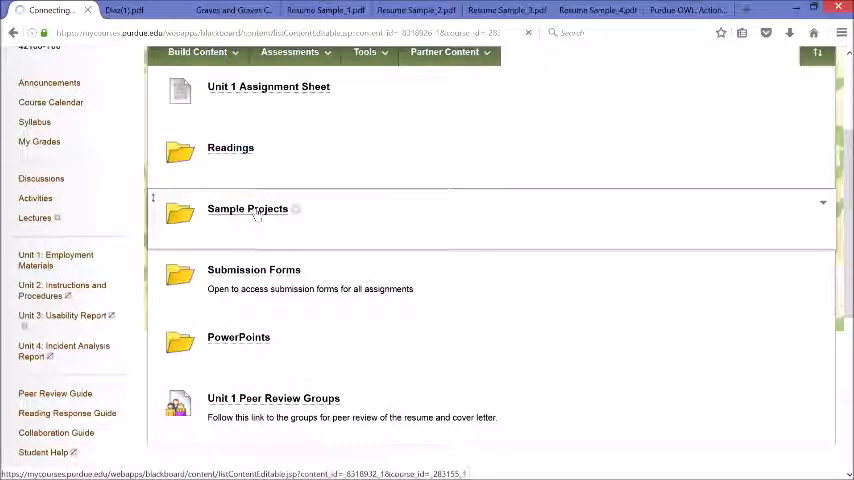
click(248, 208)
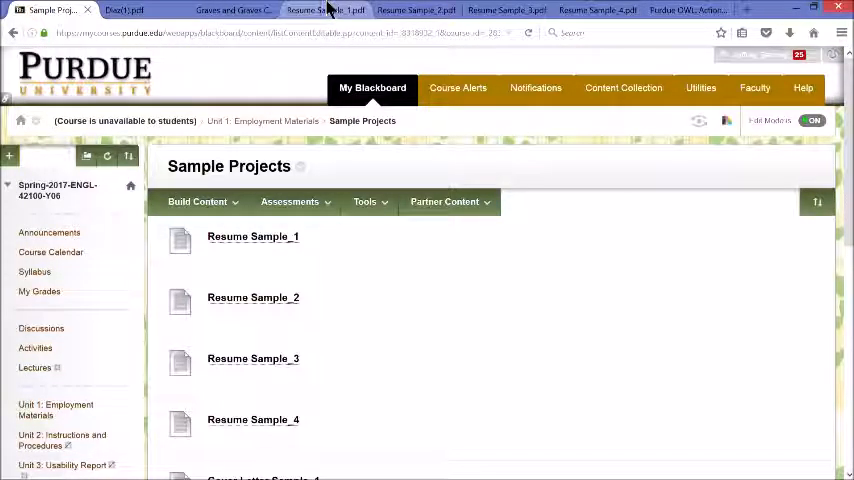
mouse_move(330, 8)
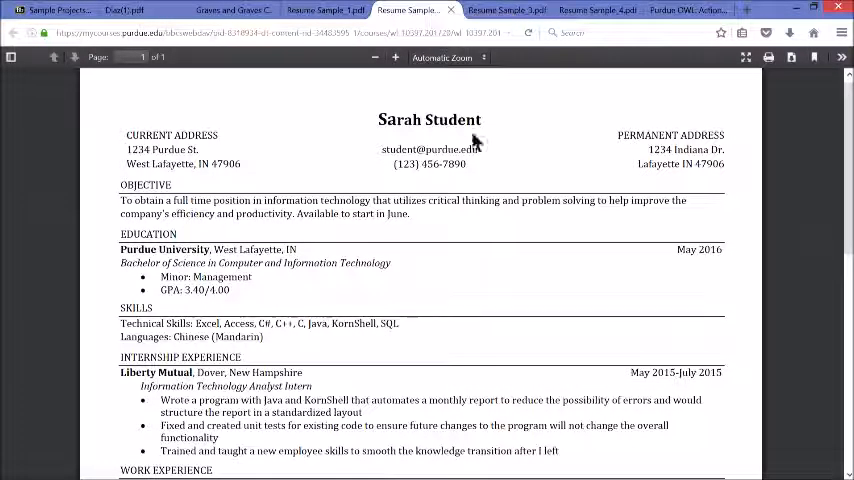
- Scroll to Stuart Dent's mechanical engineering sample résumé
scroll(down, 3)
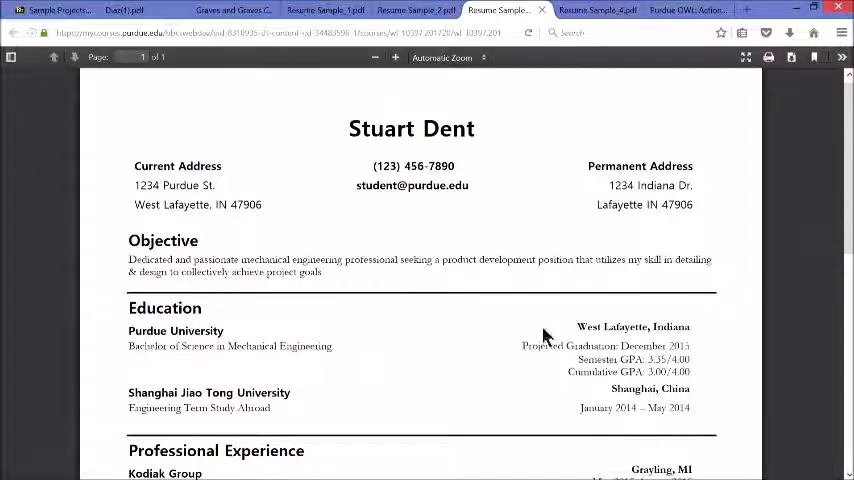
scroll(down, 3)
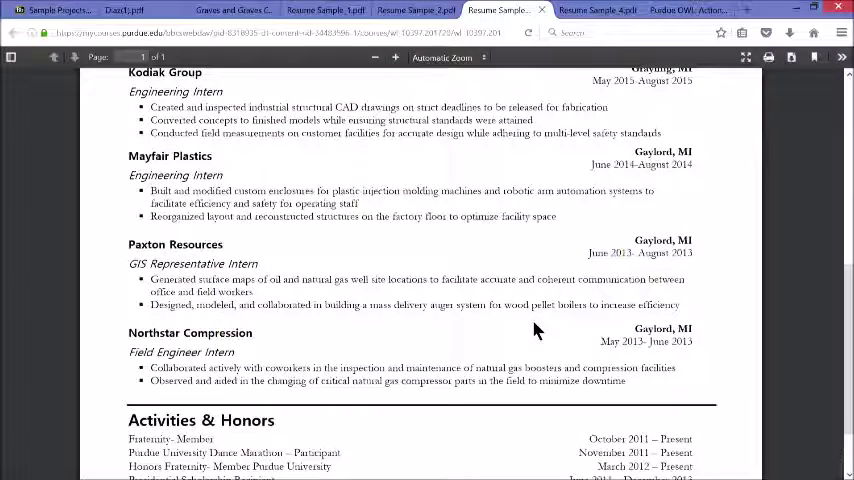
scroll(up, 3)
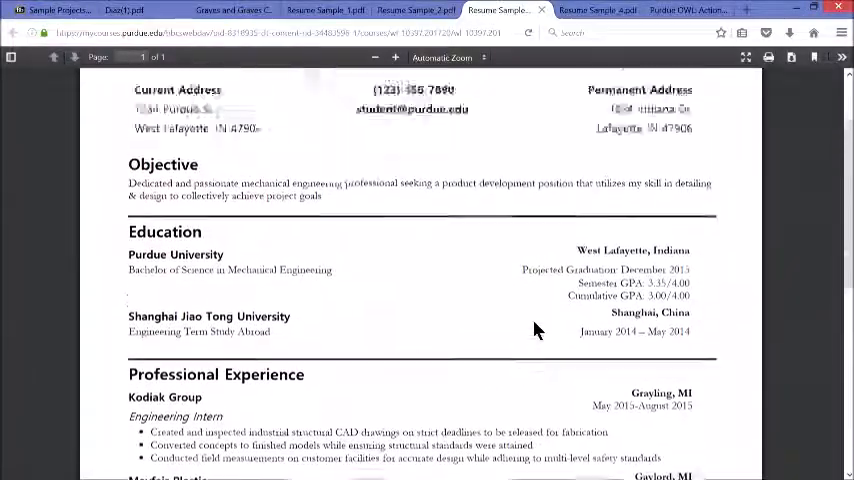
scroll(up, 3)
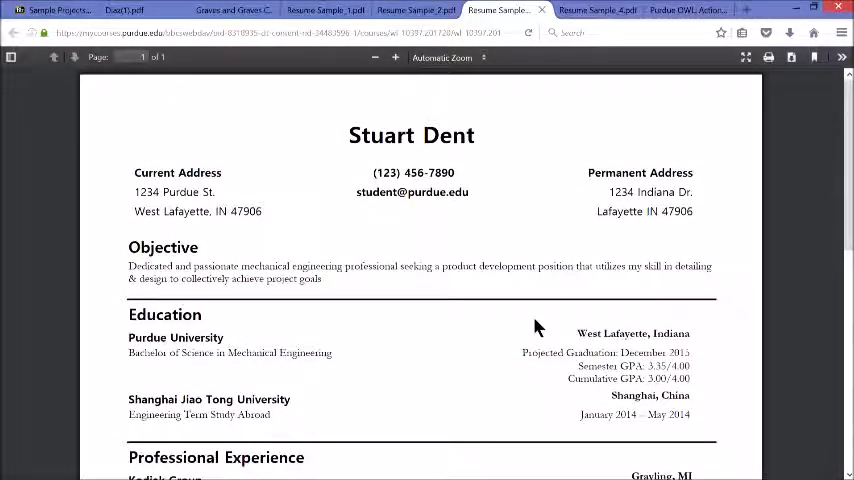
mouse_move(264, 280)
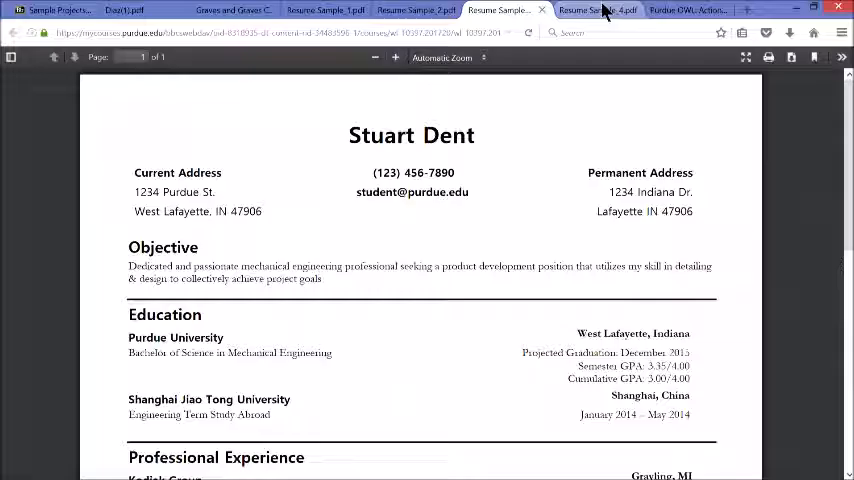
- Switch to Sabrina Student's pharmaceutical sciences resume and scroll through Employment, Leadership and Honors
click(596, 8)
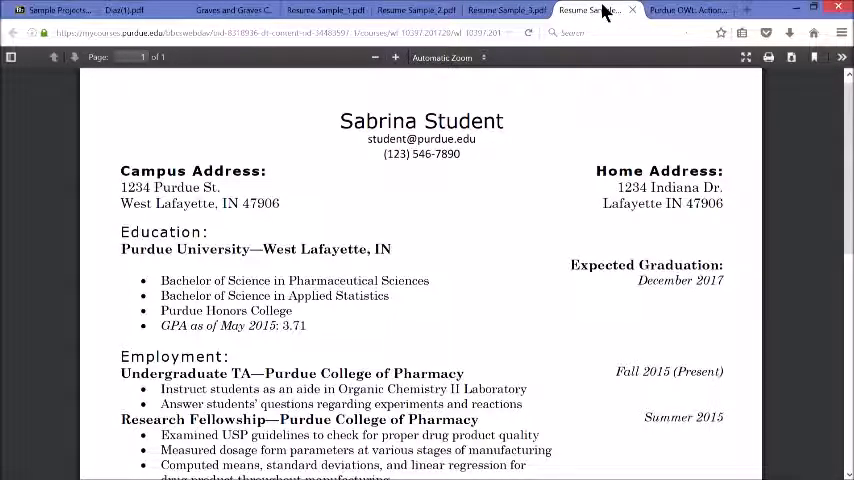
scroll(down, 3)
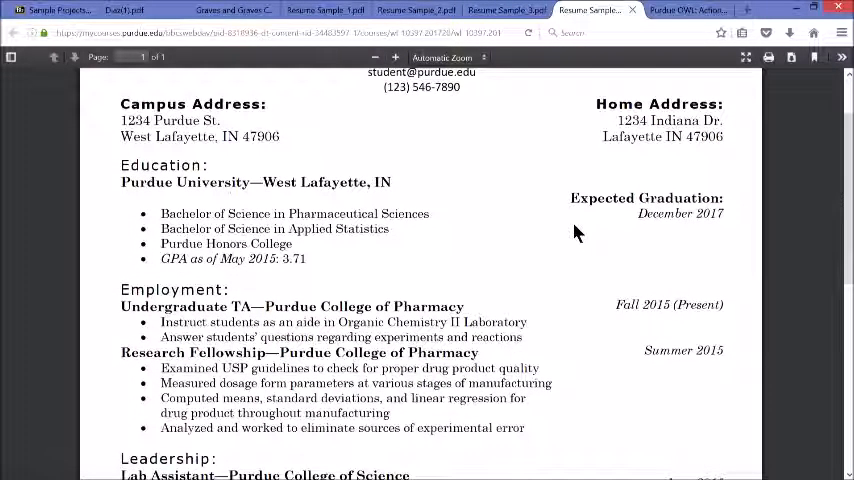
scroll(down, 3)
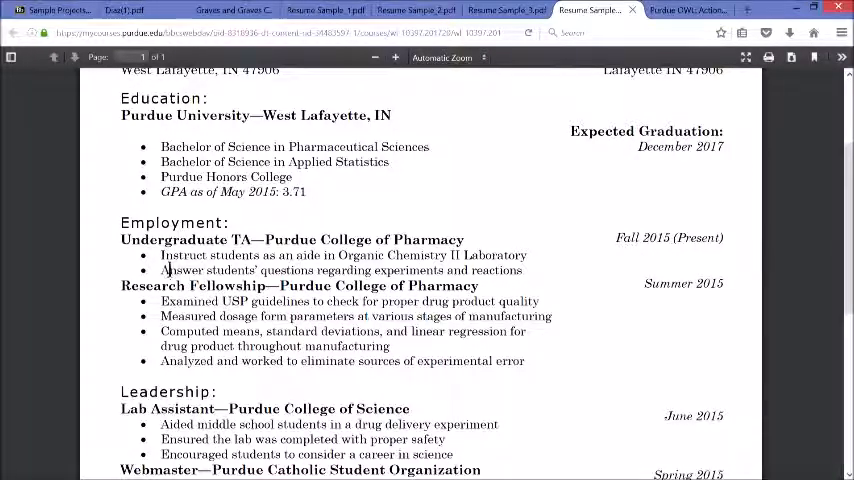
mouse_move(184, 300)
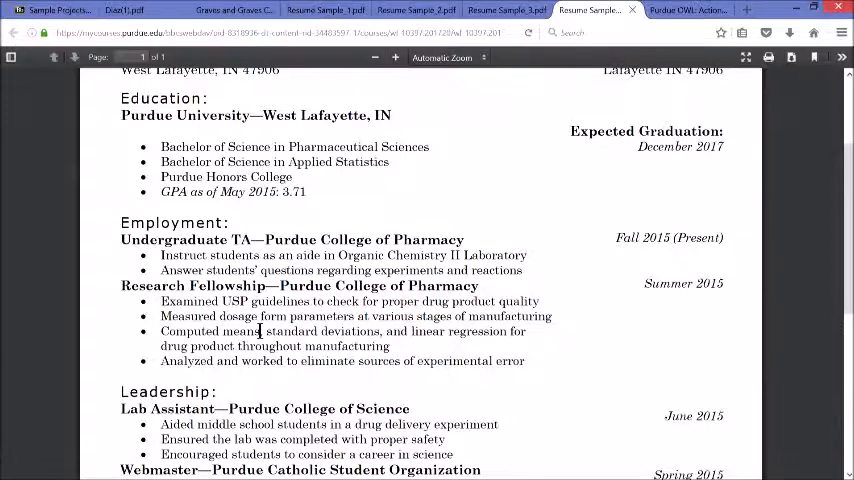
scroll(down, 3)
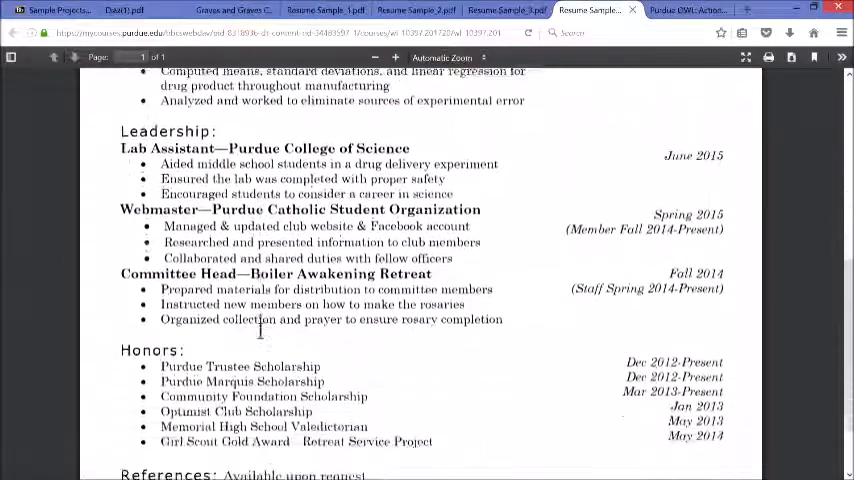
scroll(down, 3)
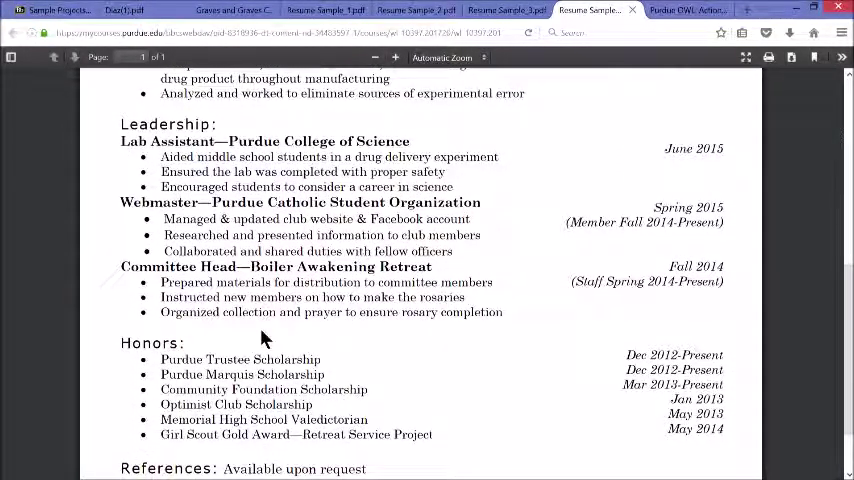